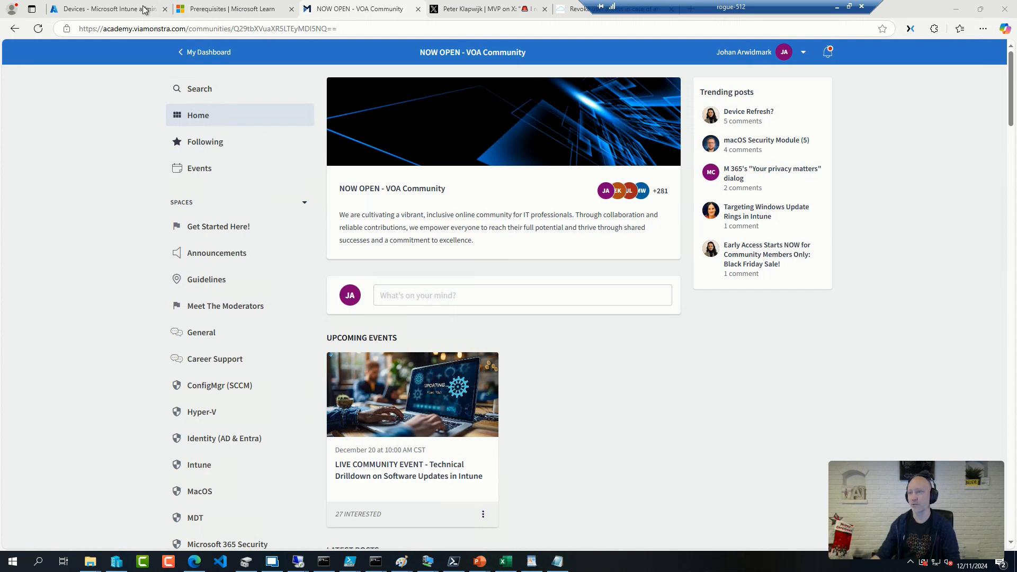
- In the Intune admin center tab, open Devices > Windows > Windows updates listing five releases
click(98, 8)
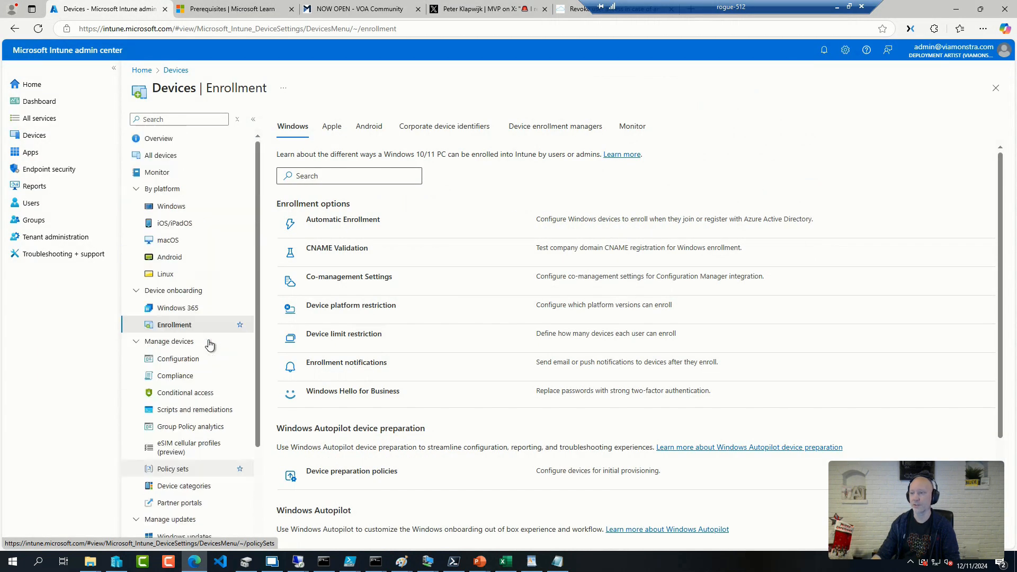
mouse_move(162, 176)
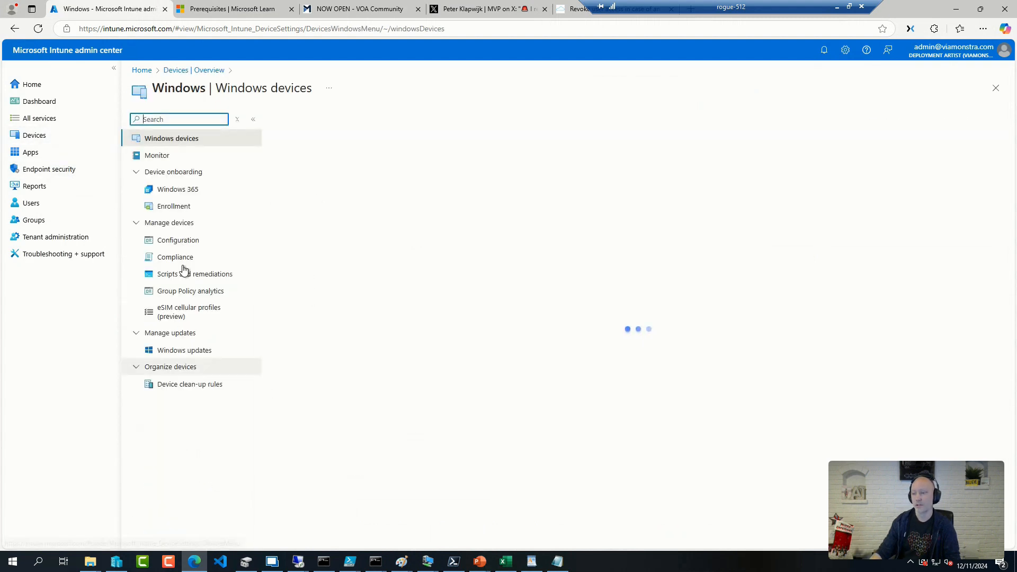
click(185, 350)
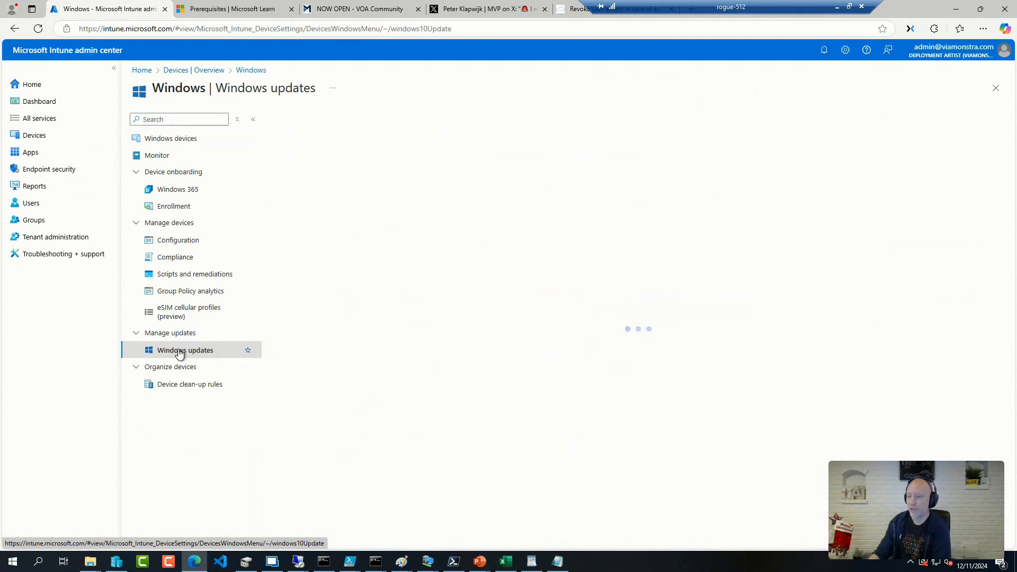
click(185, 349)
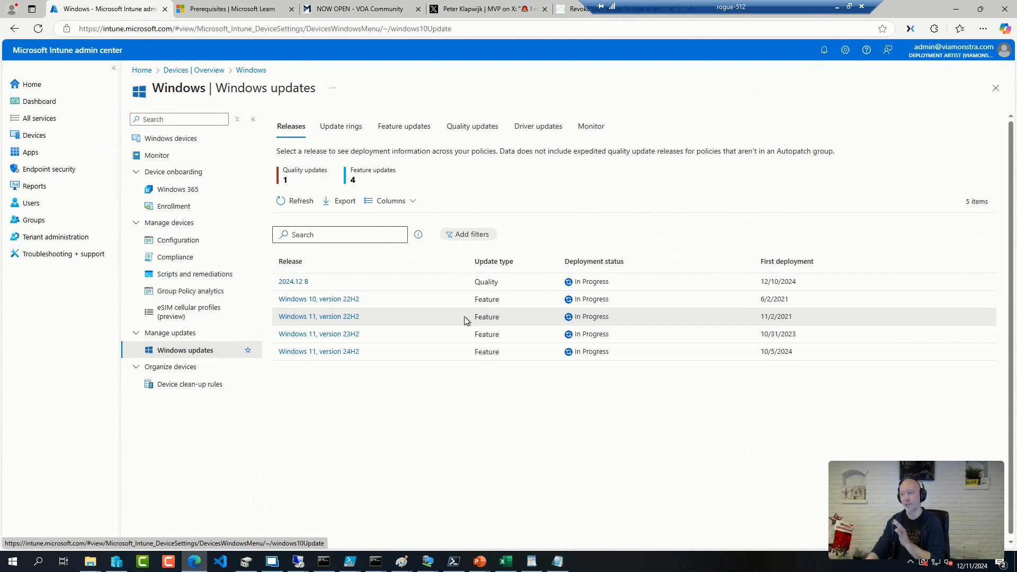
mouse_move(479, 312)
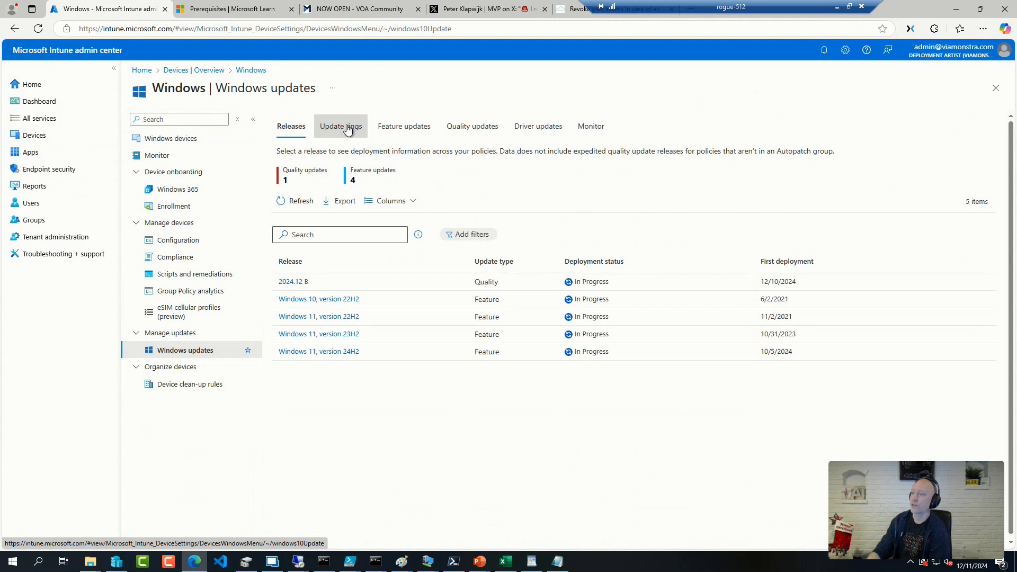
- Review the seven update rings, expanding Windows Autopatch into its Test and Last policies
click(340, 126)
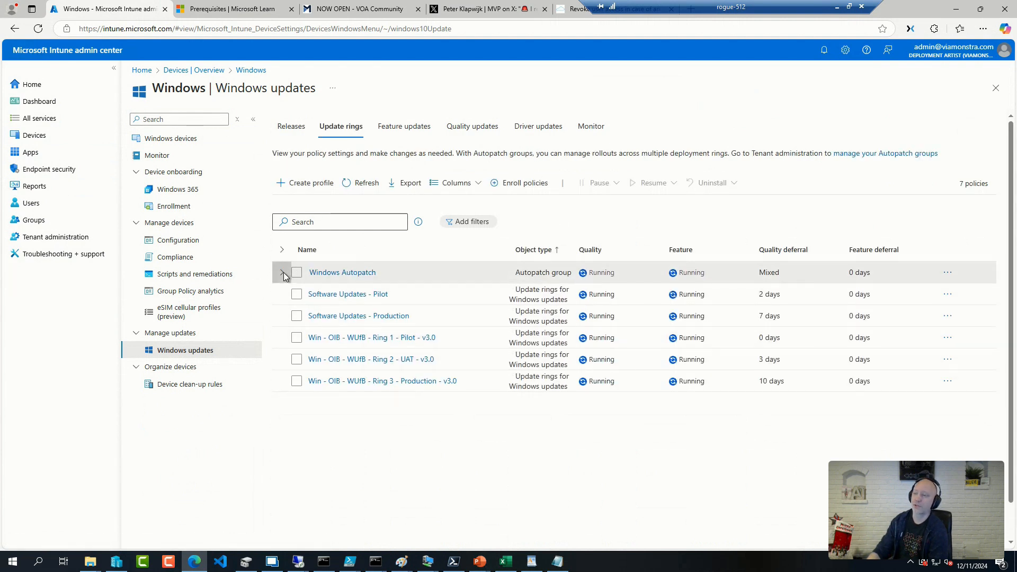
click(281, 272)
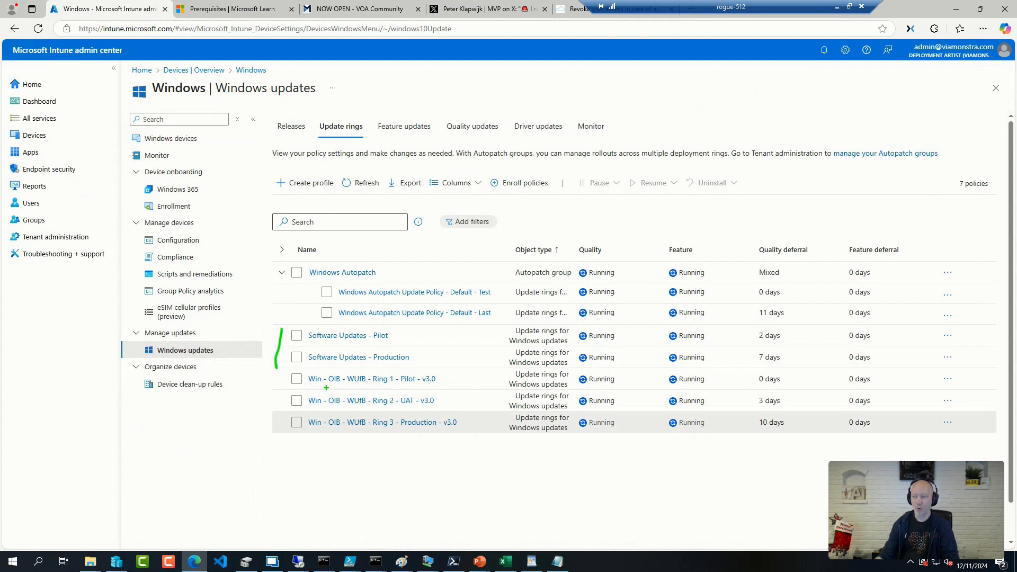
mouse_move(272, 379)
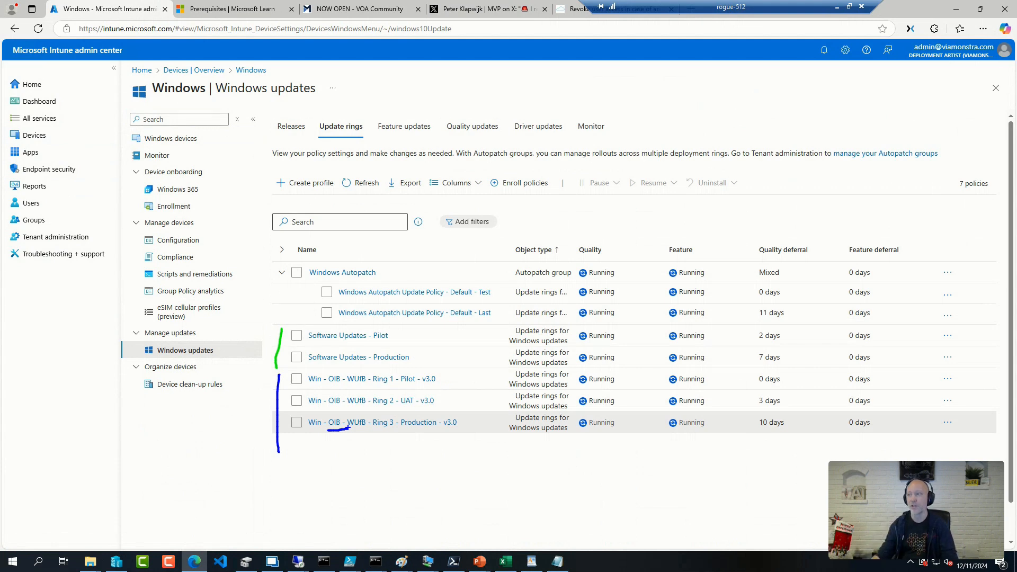
click(361, 8)
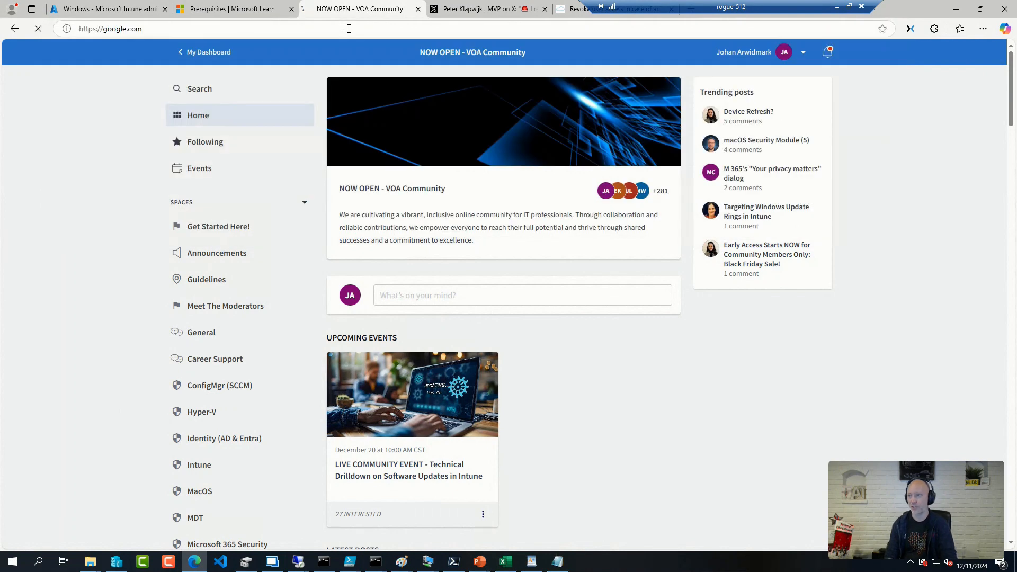
- Search Google for 'open intune baseline' and open the SkipToTheEndpoint/OpenIntuneBaseline GitHub result
text(open intune basel)
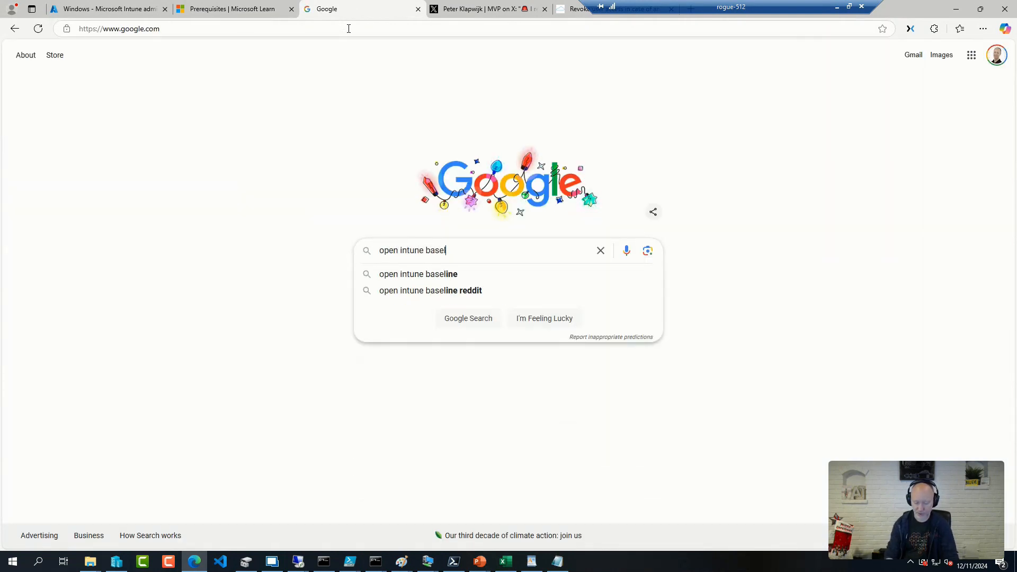
click(419, 273)
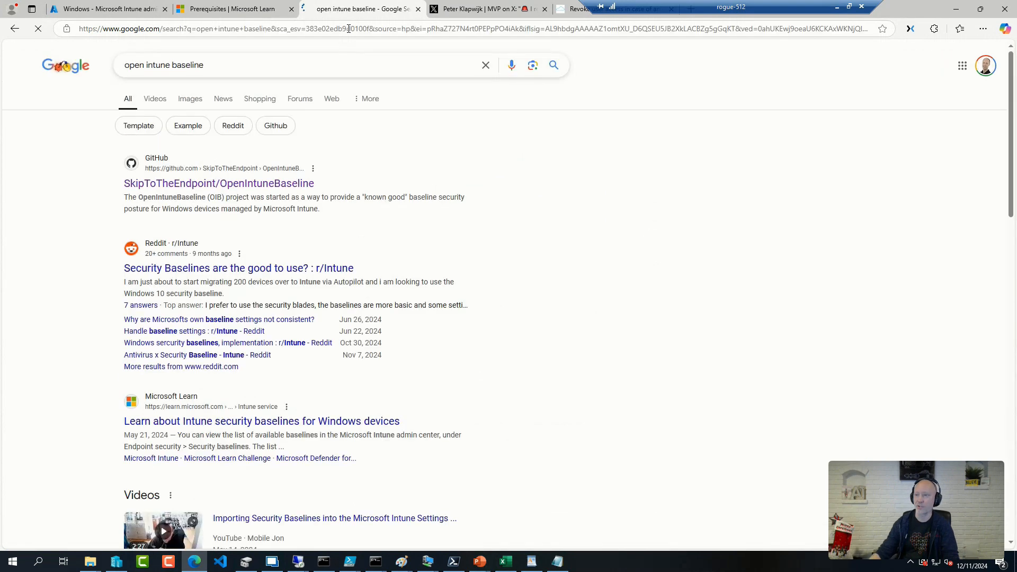
click(219, 183)
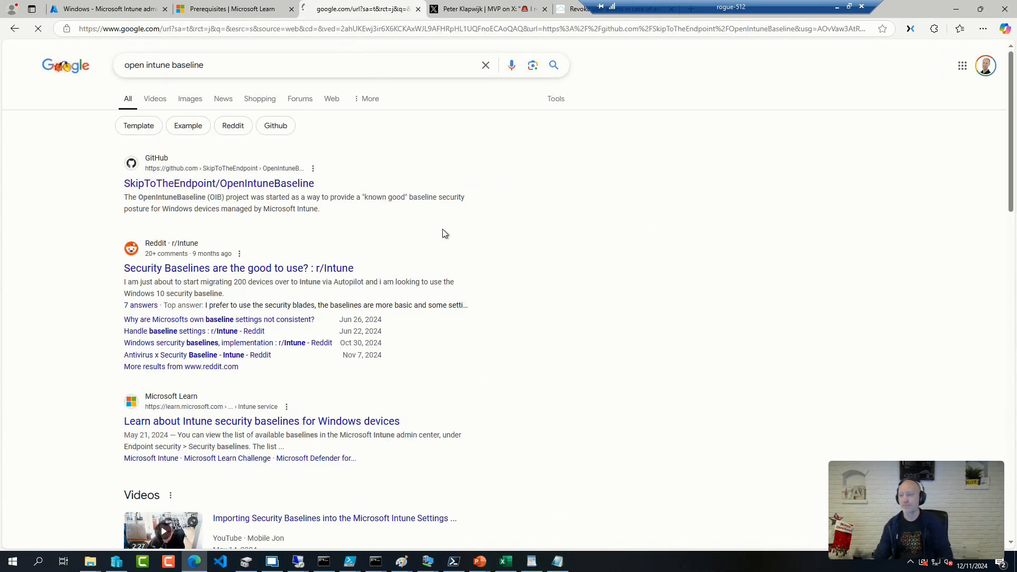
click(219, 183)
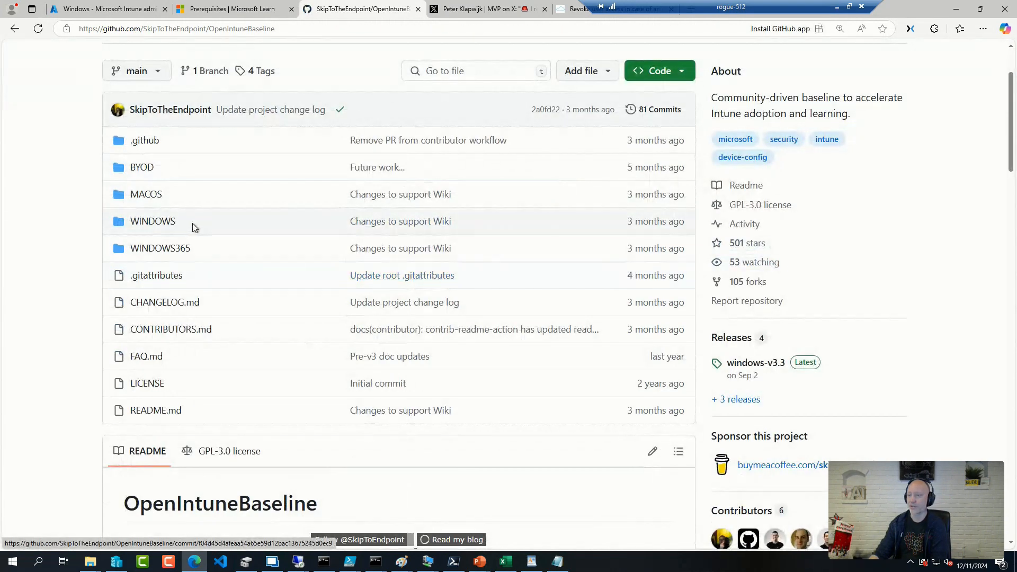
- Open the WINDOWS folder of the OpenIntuneBaseline repository
click(152, 220)
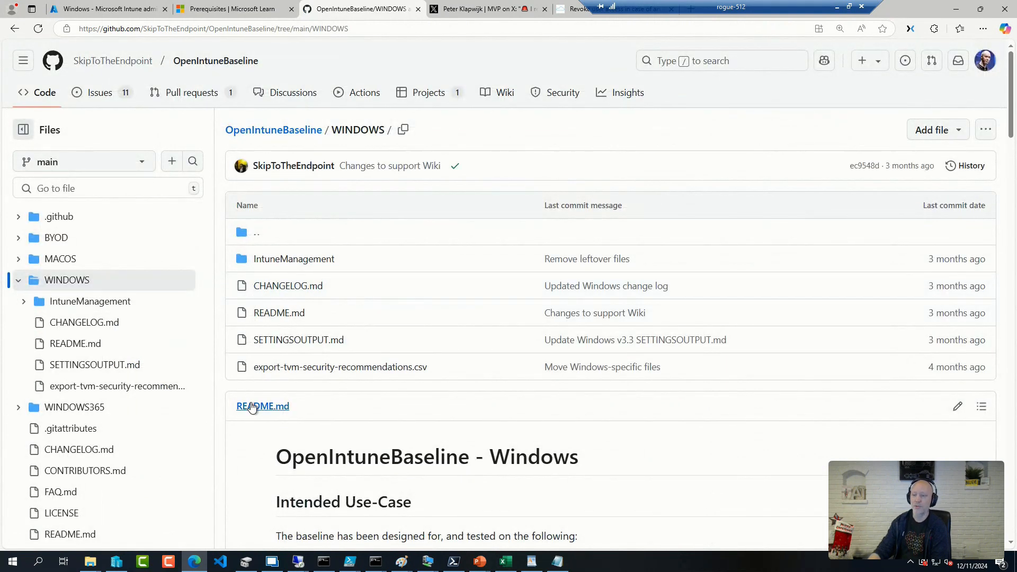
mouse_move(90, 301)
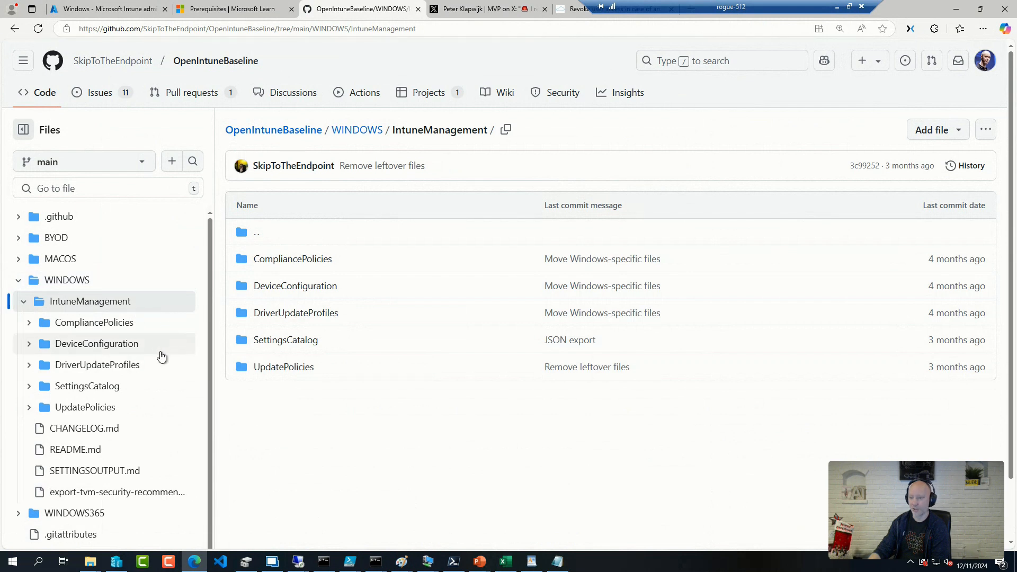
mouse_move(391, 481)
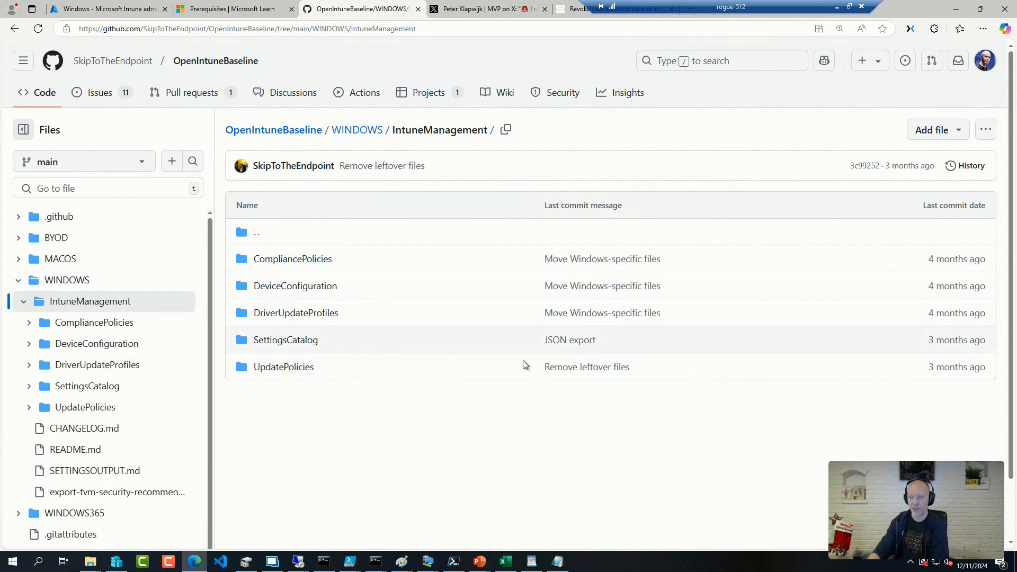
mouse_move(384, 372)
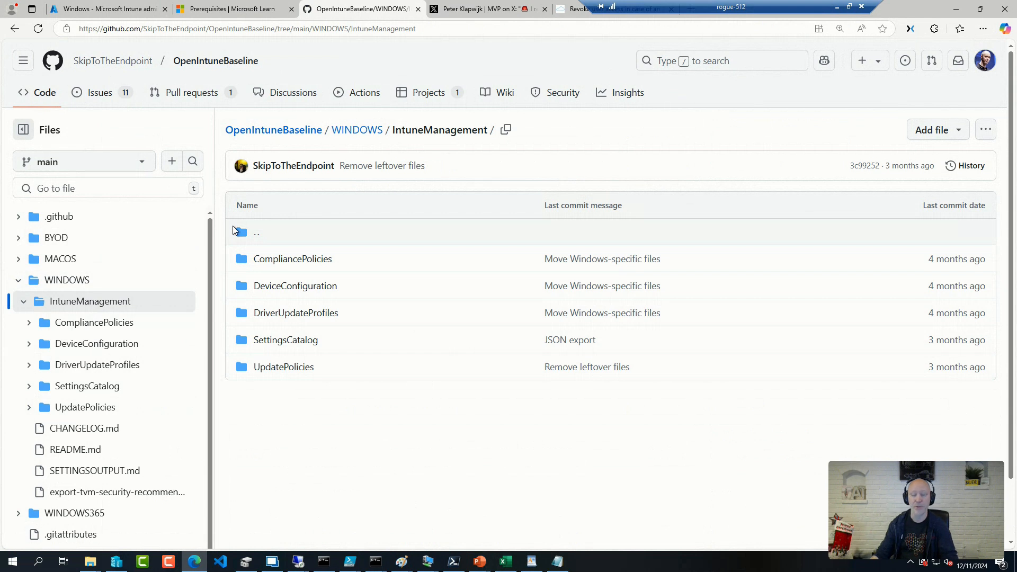
mouse_move(652, 569)
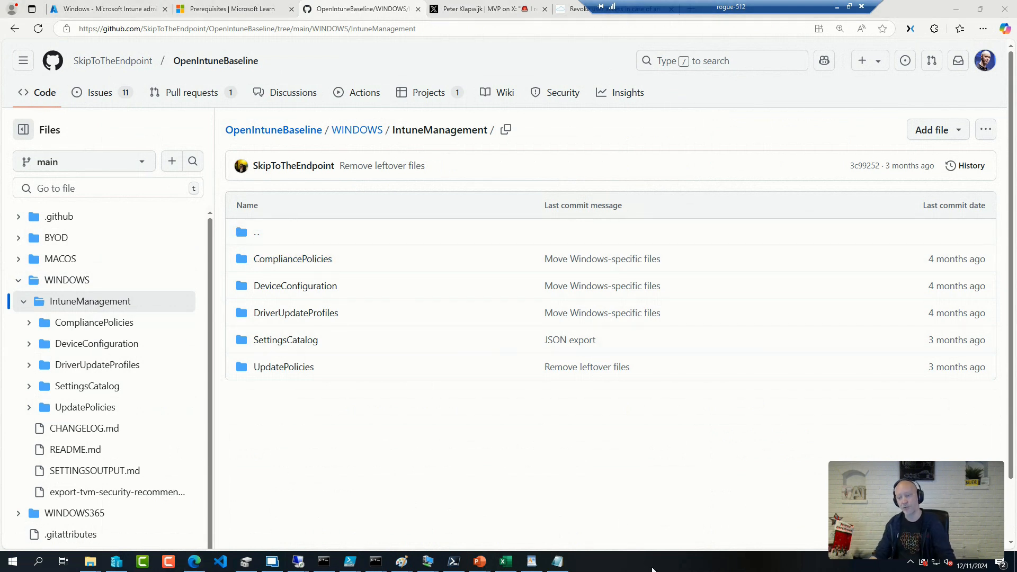
mouse_move(700, 566)
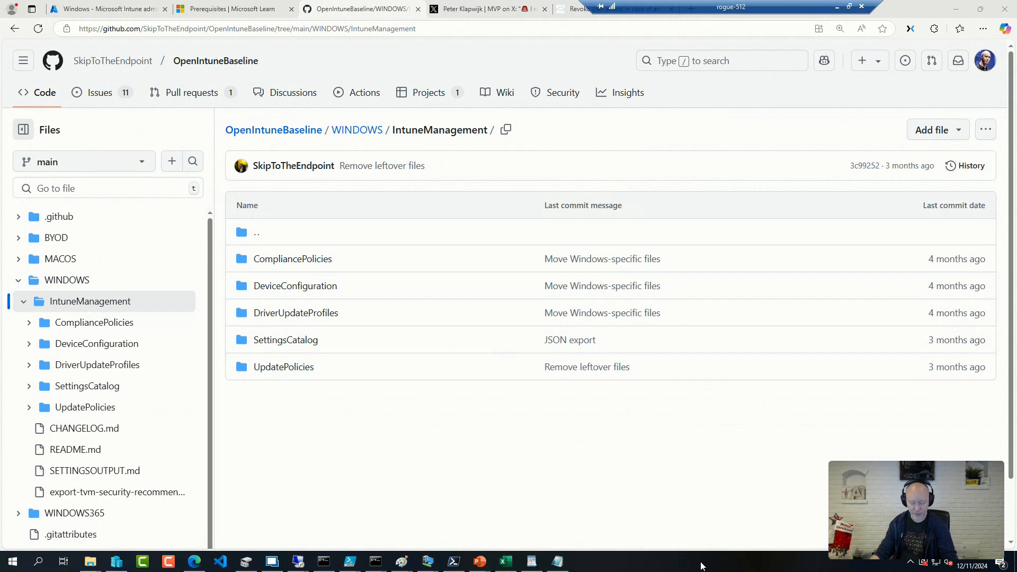
- In PowerShell, run .\Start-WithApp.cmd from IntuneManagement-v3.9.8 and list the 25 Settings Catalog policies
click(581, 561)
text(cd .\Demo\)
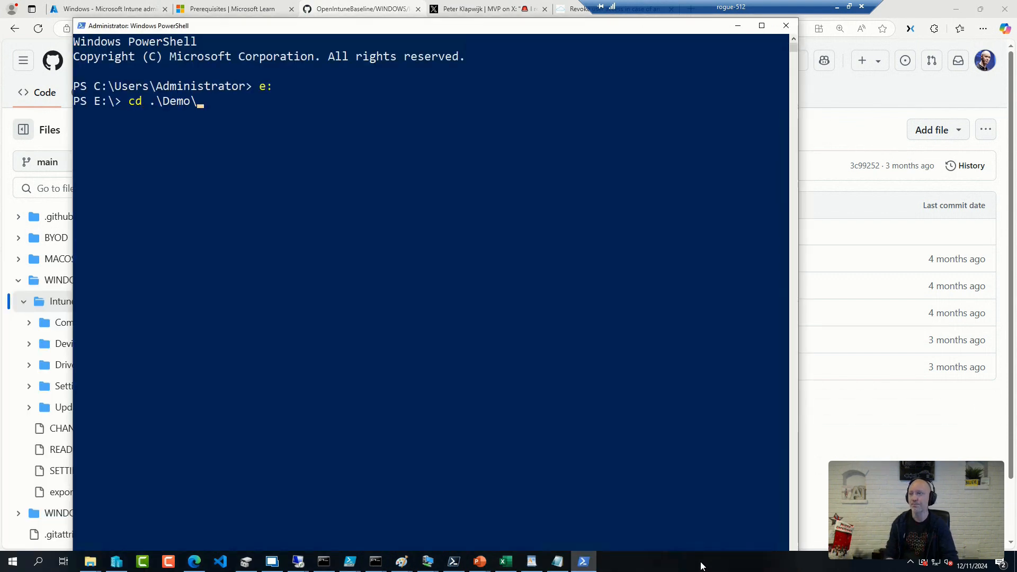
text(cd '.\Infra Summit 2018\')
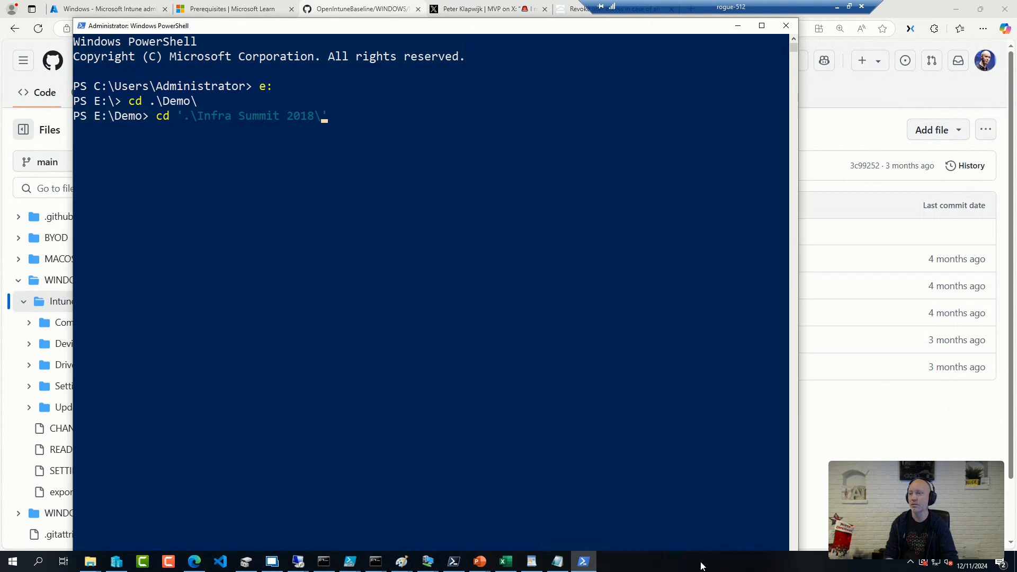
key(Return)
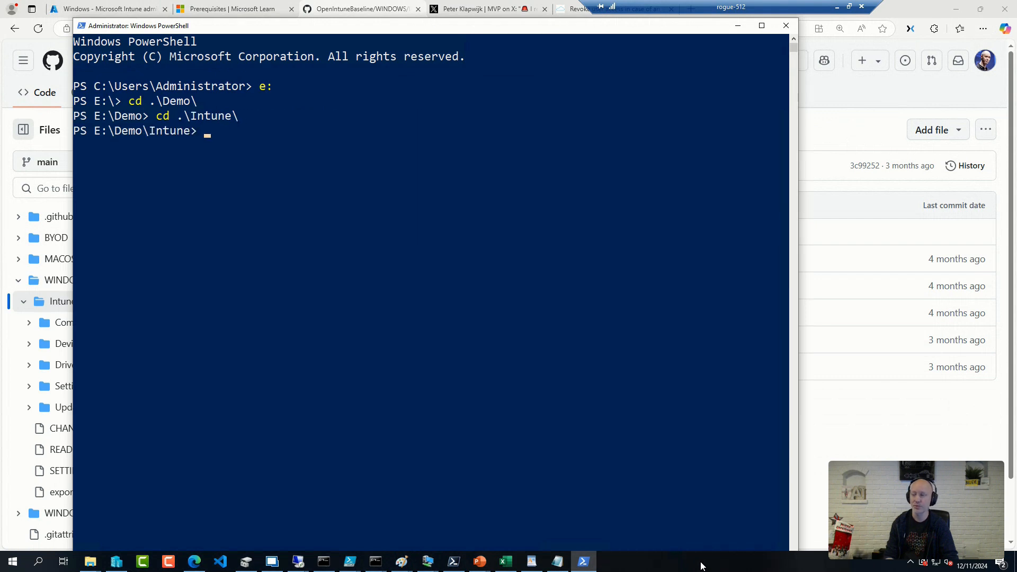
text(cd .\IntuneDeviceDetailsGUI-v2.982\)
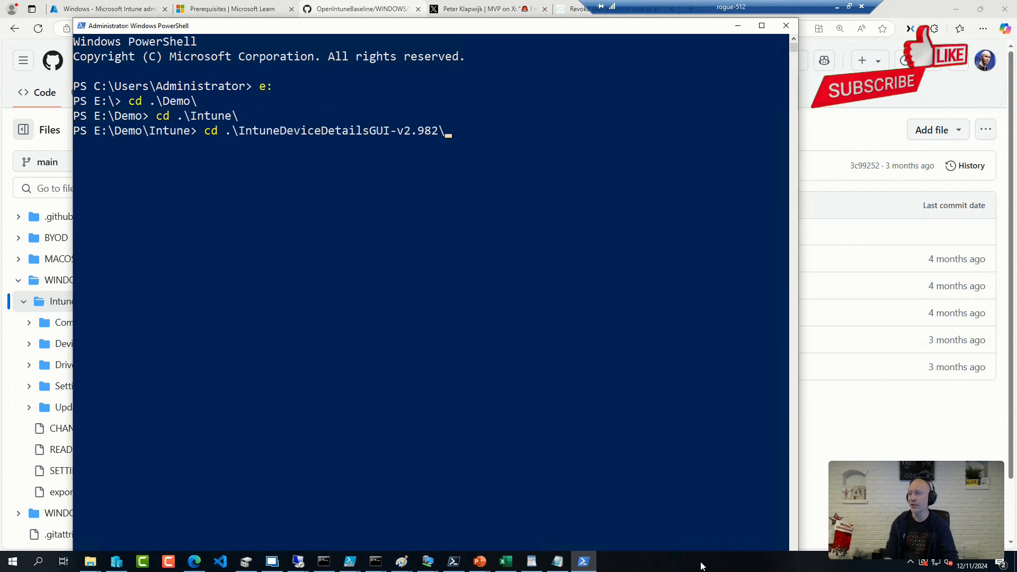
text(IntuneManagement-v3.9.8\)
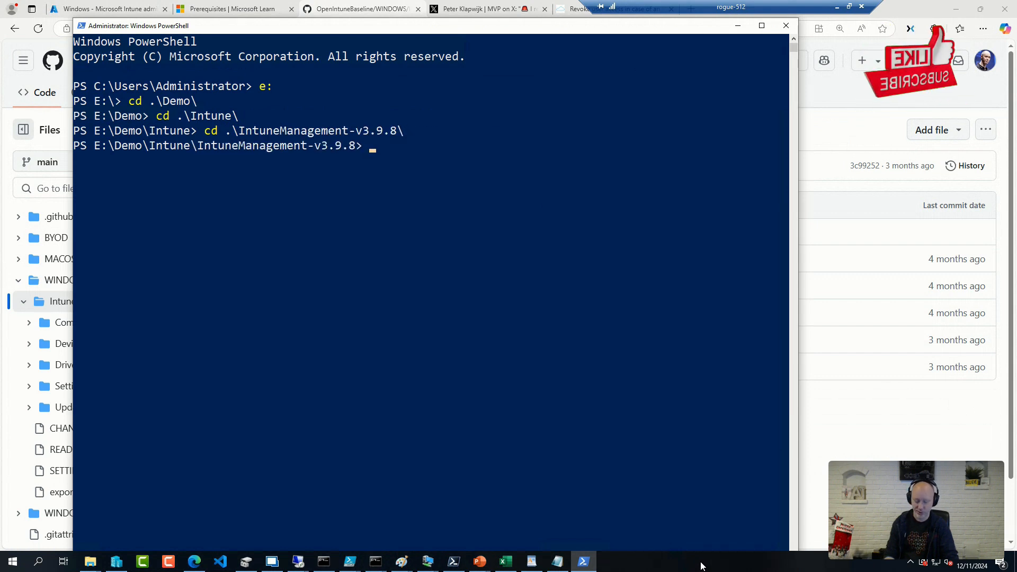
text(.\Start-WithApp.cmd)
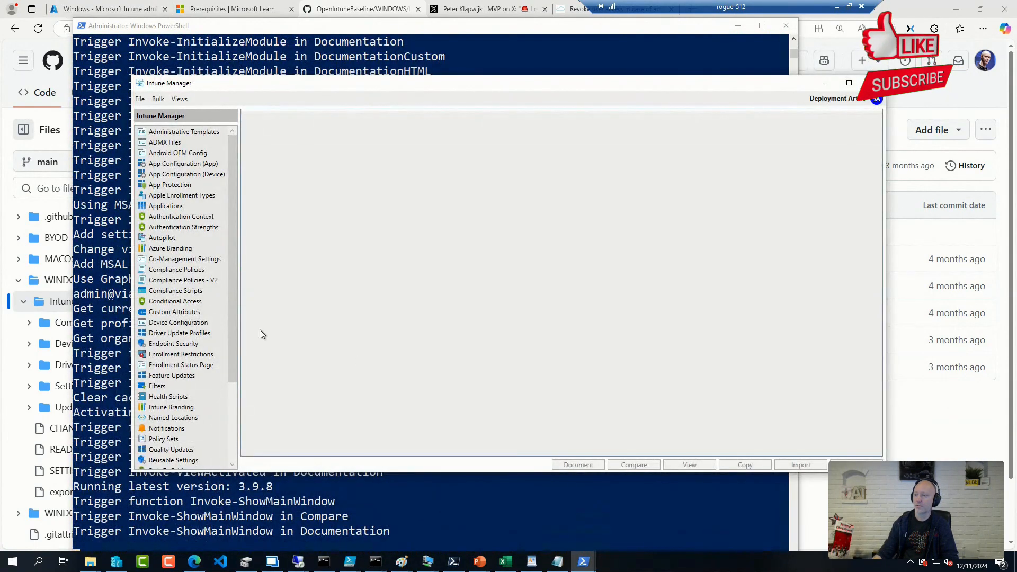
scroll(down, 3)
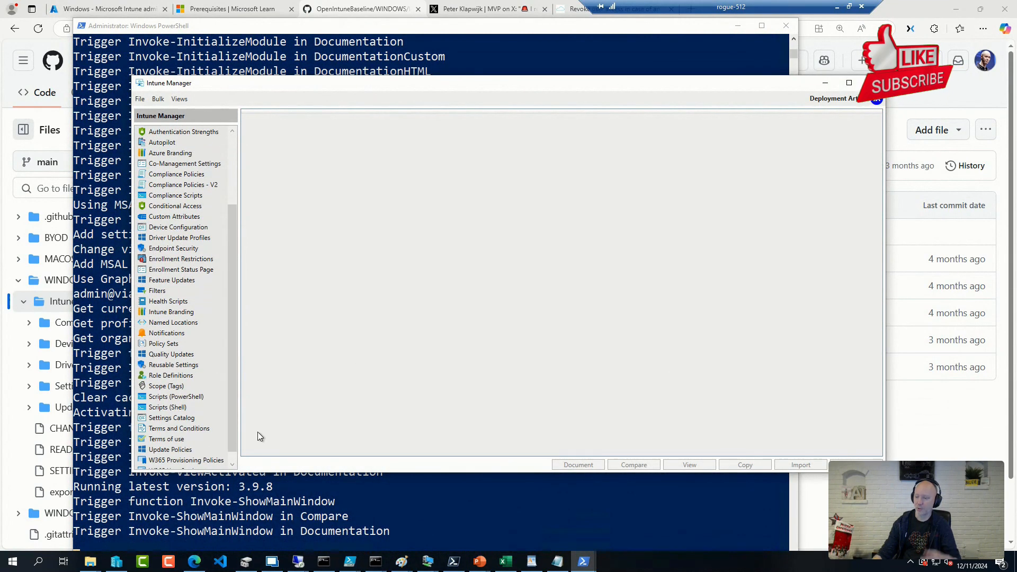
click(171, 417)
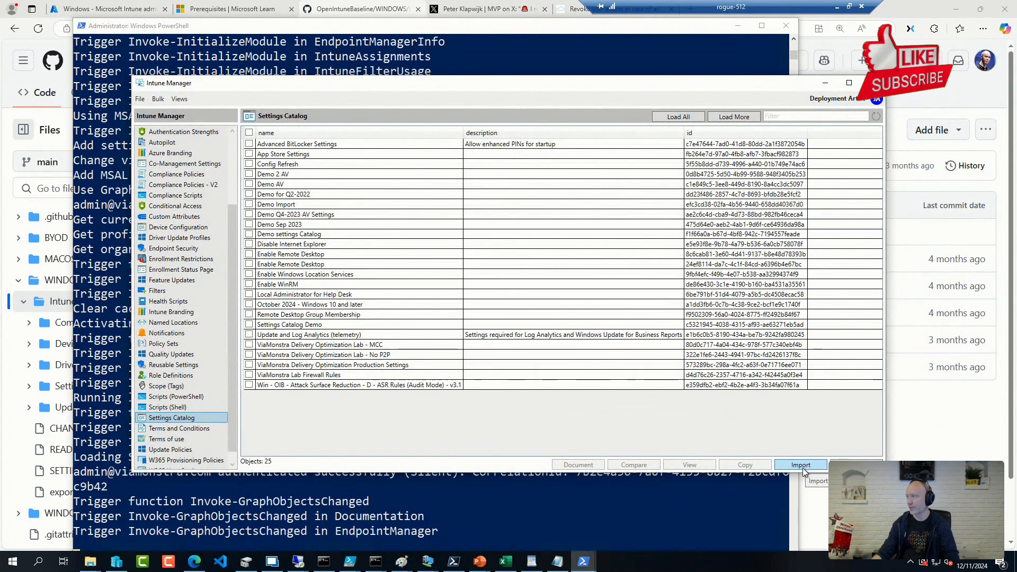
click(800, 464)
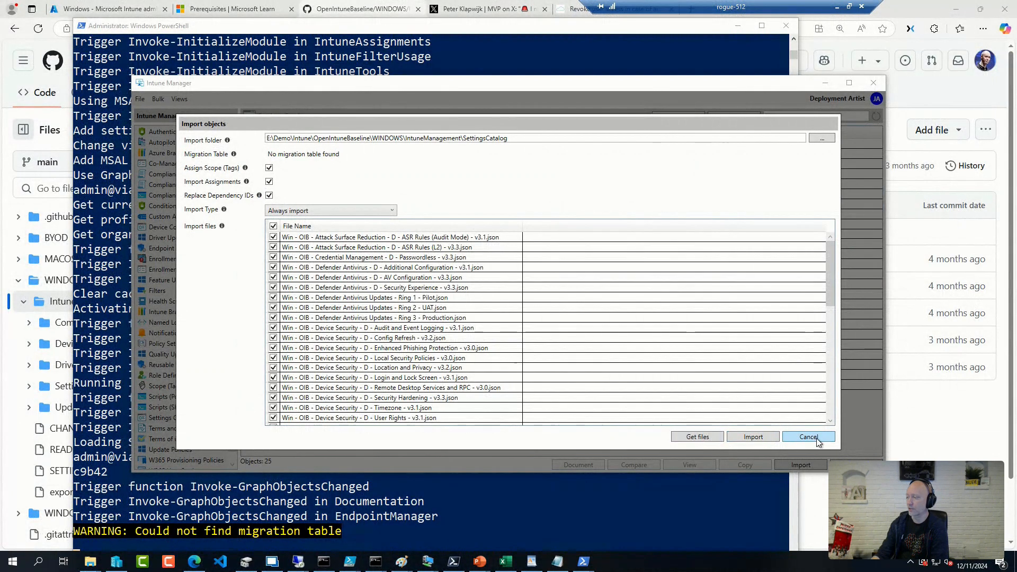
click(808, 436)
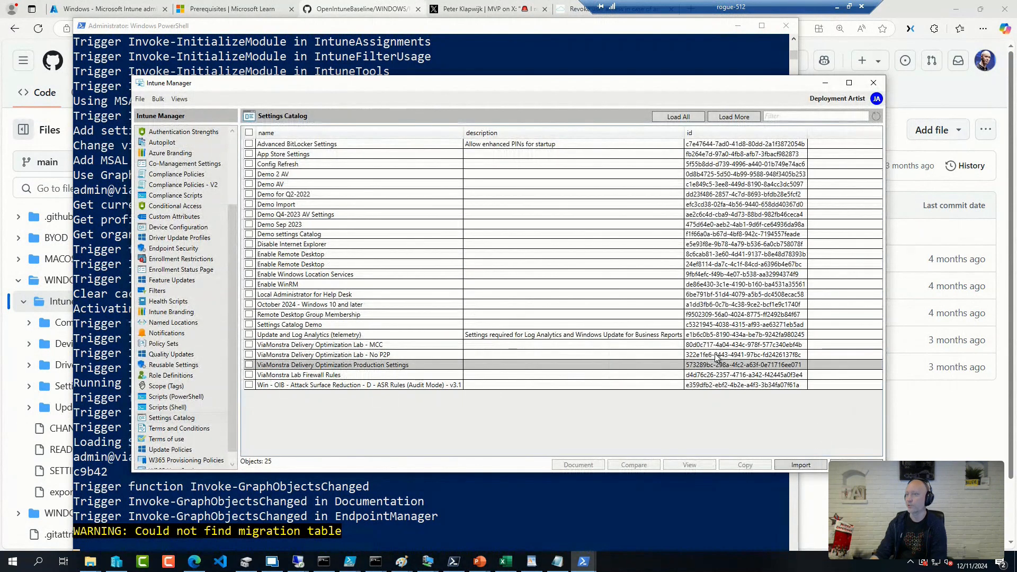